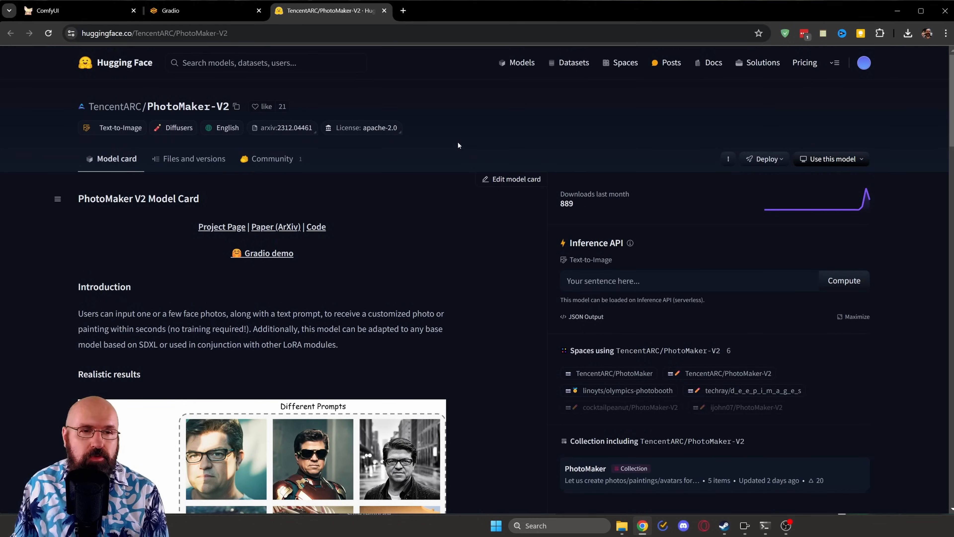
# Step: Scroll through the Pinokio home list of apps showing PhotoMaker2 running
pyautogui.scroll(-3)
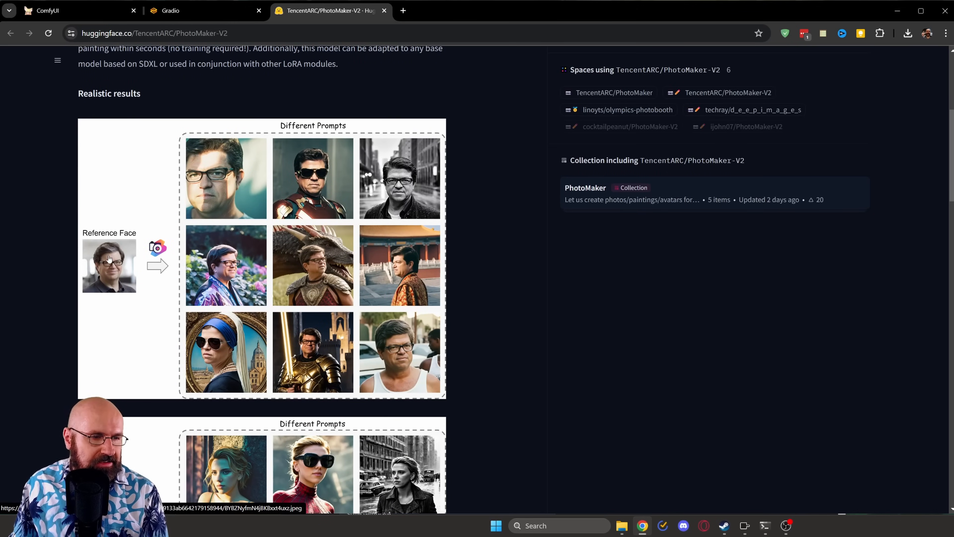
pyautogui.moveTo(468, 268)
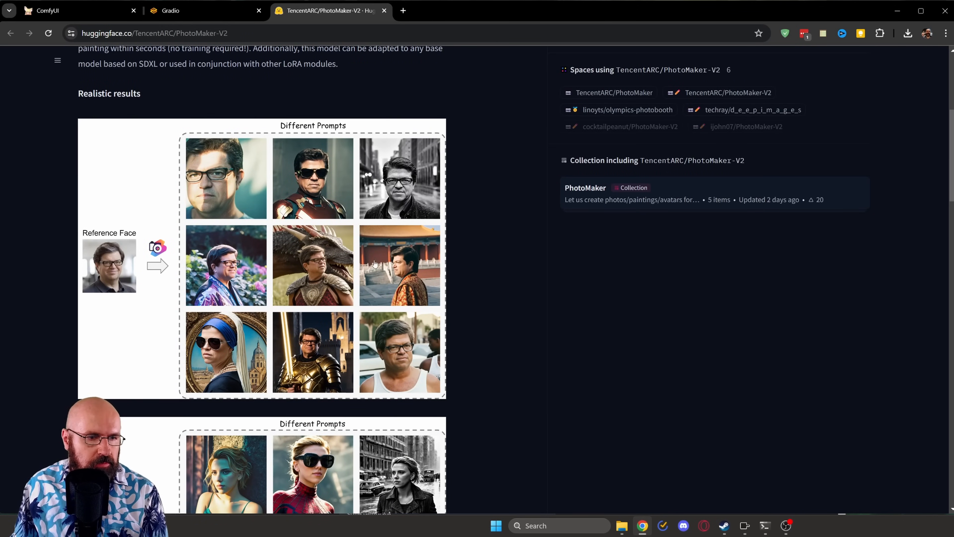
pyautogui.moveTo(510, 297)
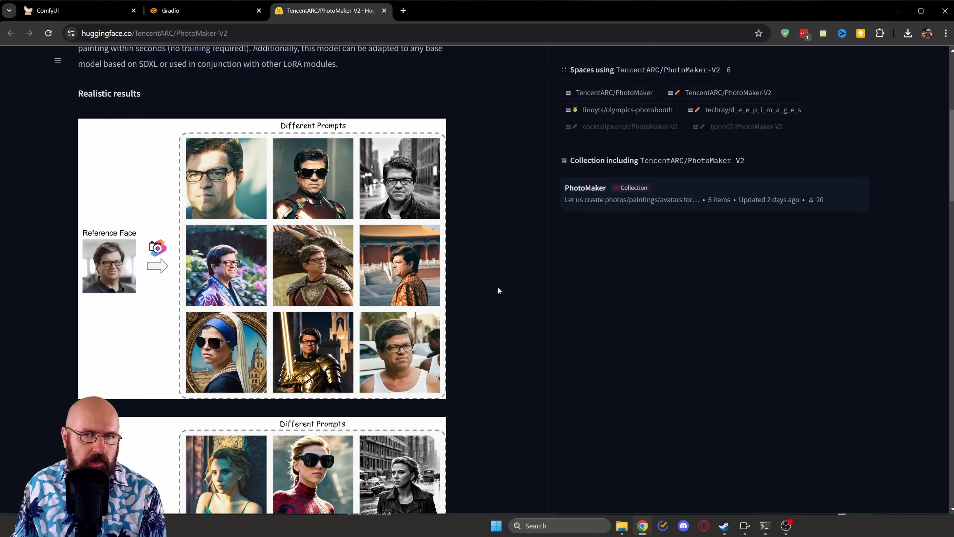
pyautogui.scroll(-3)
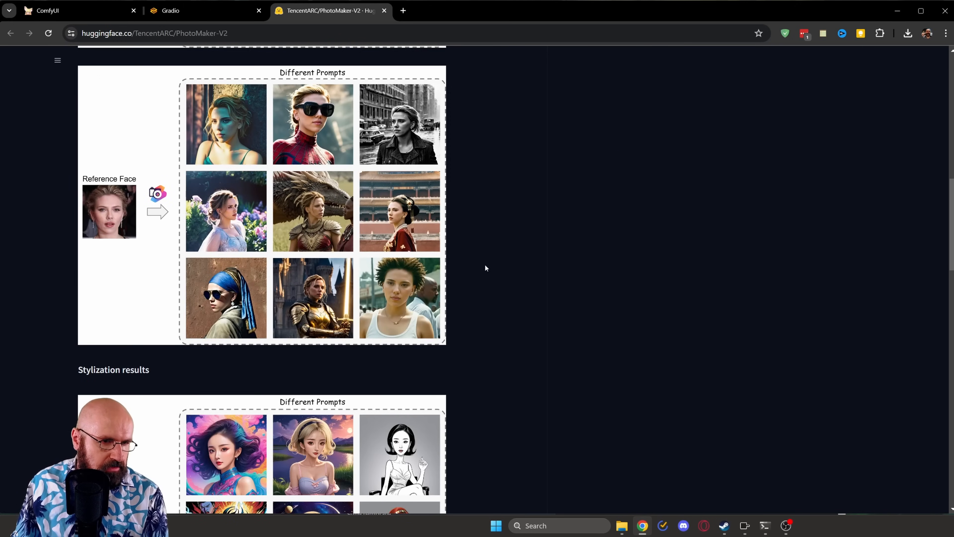
pyautogui.scroll(-3)
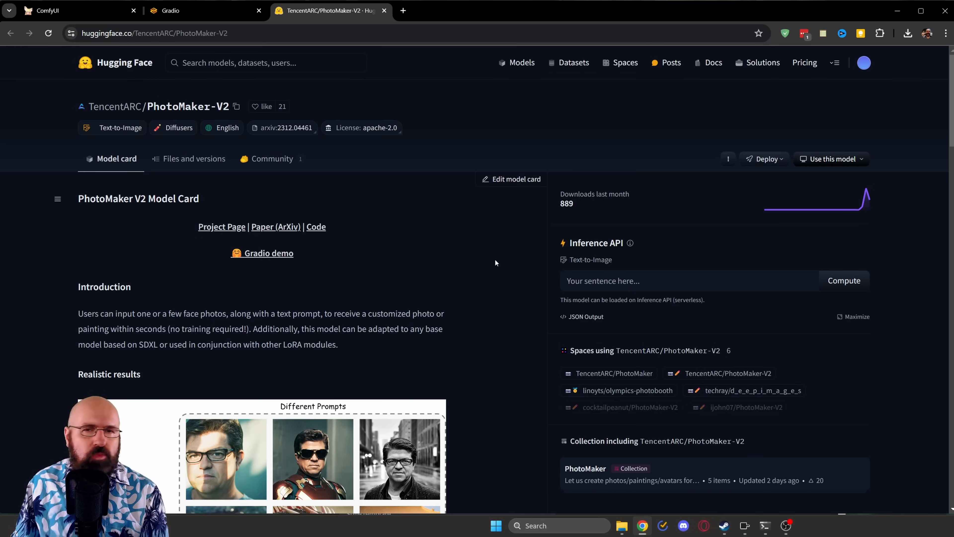
pyautogui.moveTo(494, 263)
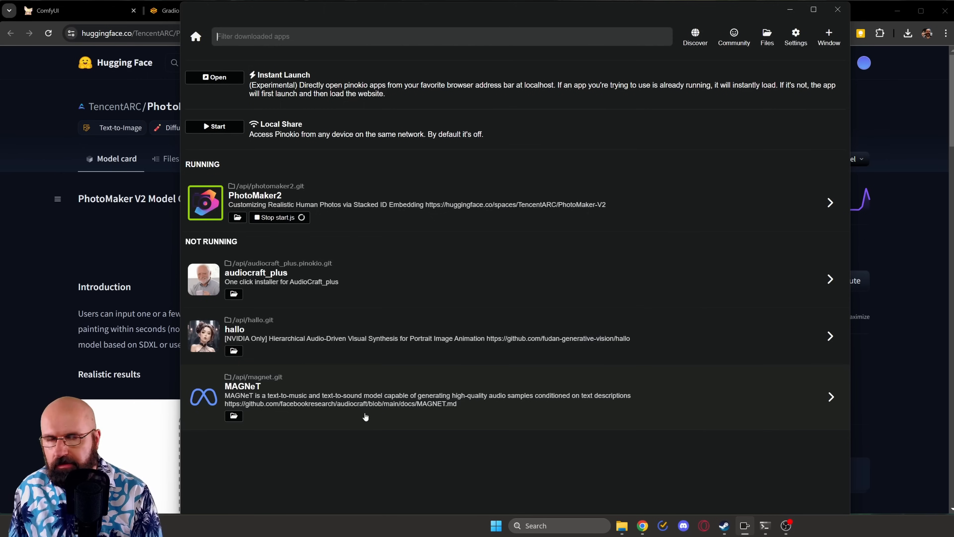
pyautogui.moveTo(366, 264)
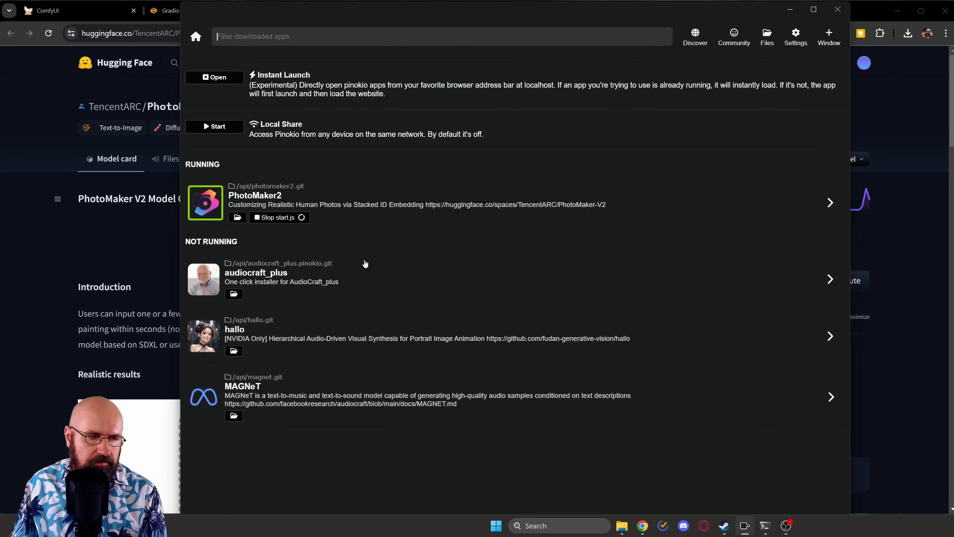
pyautogui.moveTo(404, 345)
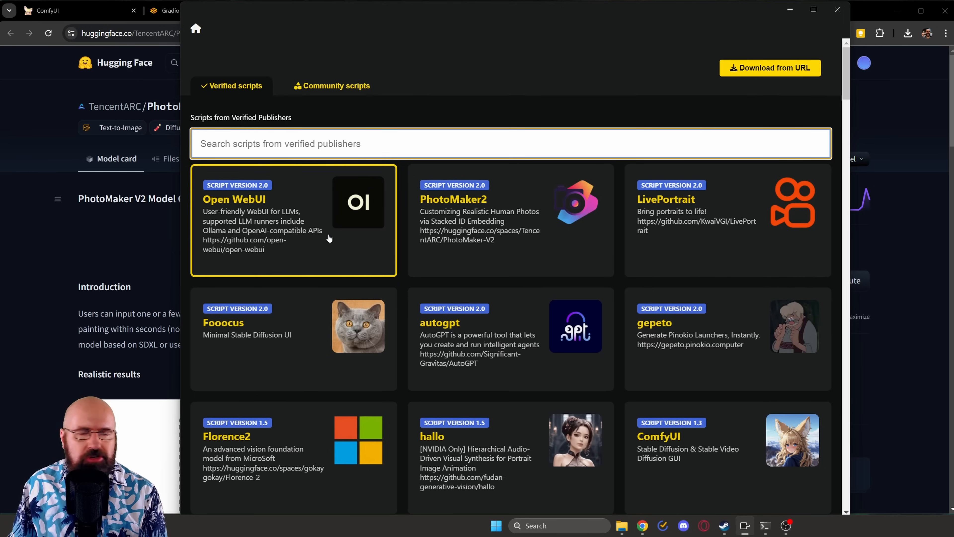
pyautogui.moveTo(333, 234)
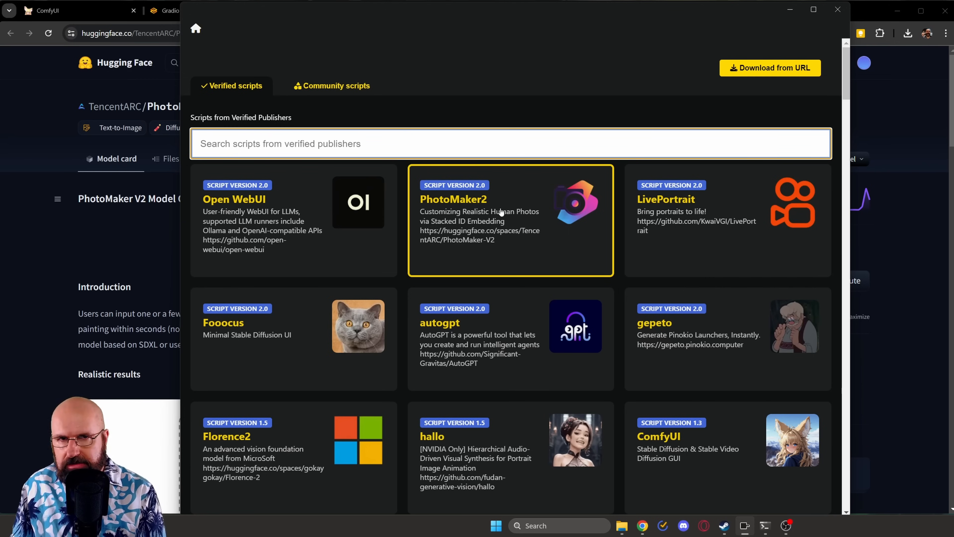
# Step: Browse the verified scripts and return to the installed apps to reach PhotoMaker2
pyautogui.click(511, 143)
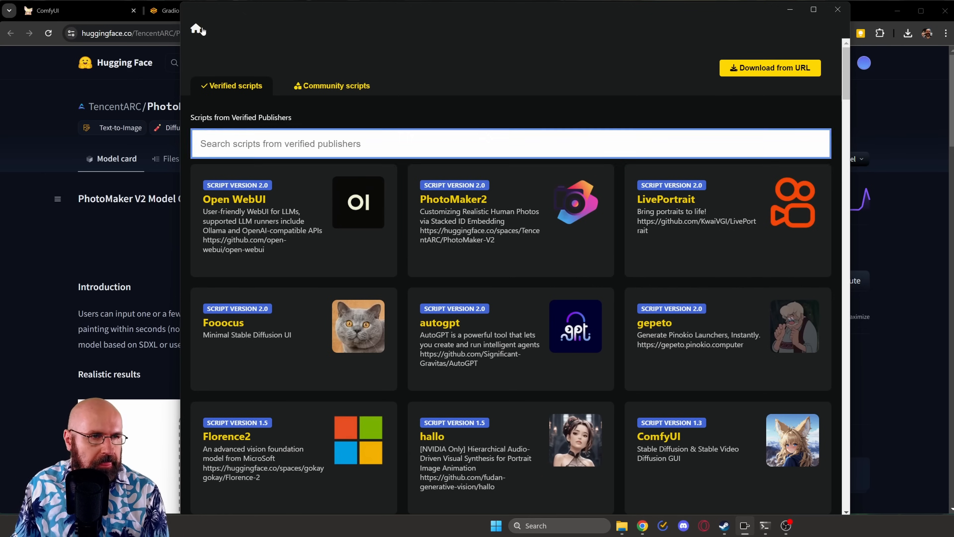
pyautogui.click(196, 30)
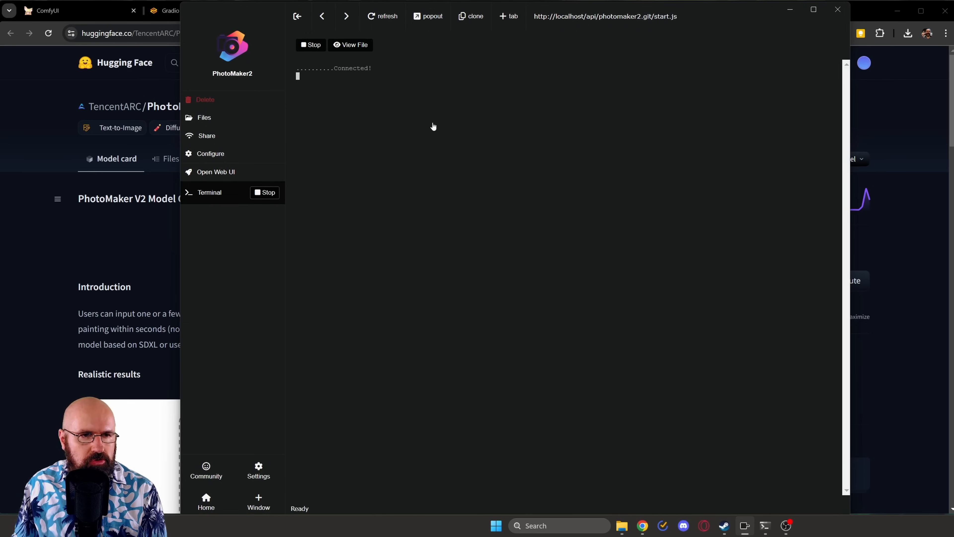
pyautogui.moveTo(355, 71)
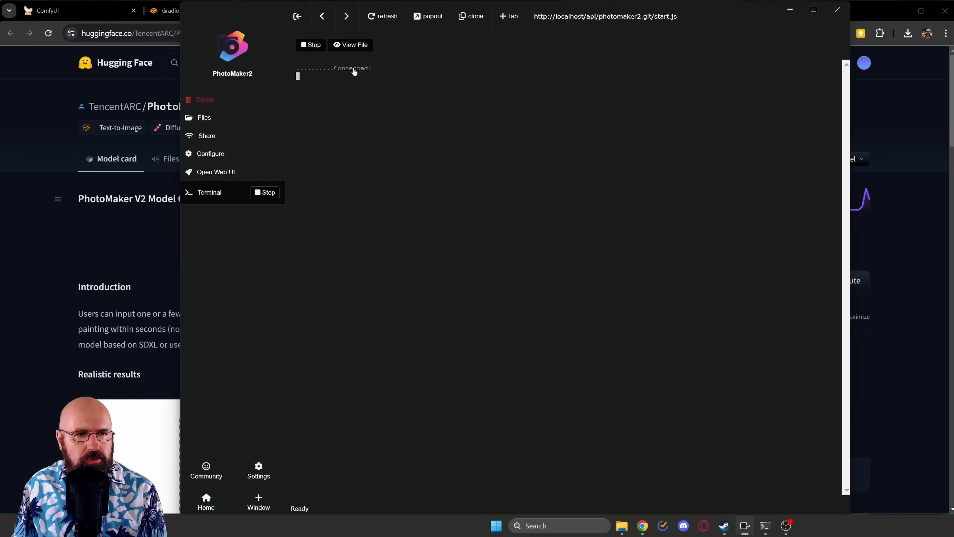
# Step: Launch the PhotoMaker2 web UI from its Pinokio sidebar
pyautogui.click(216, 172)
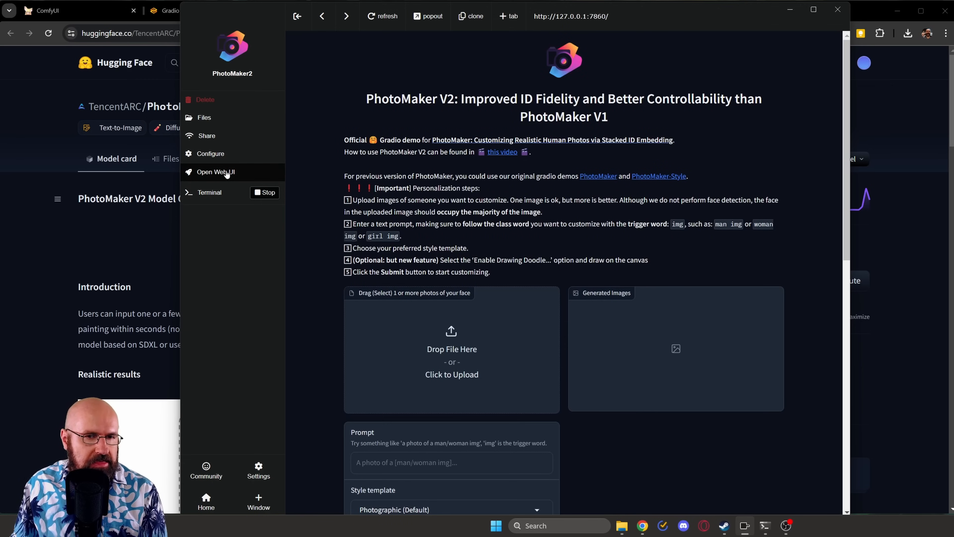
pyautogui.moveTo(498, 96)
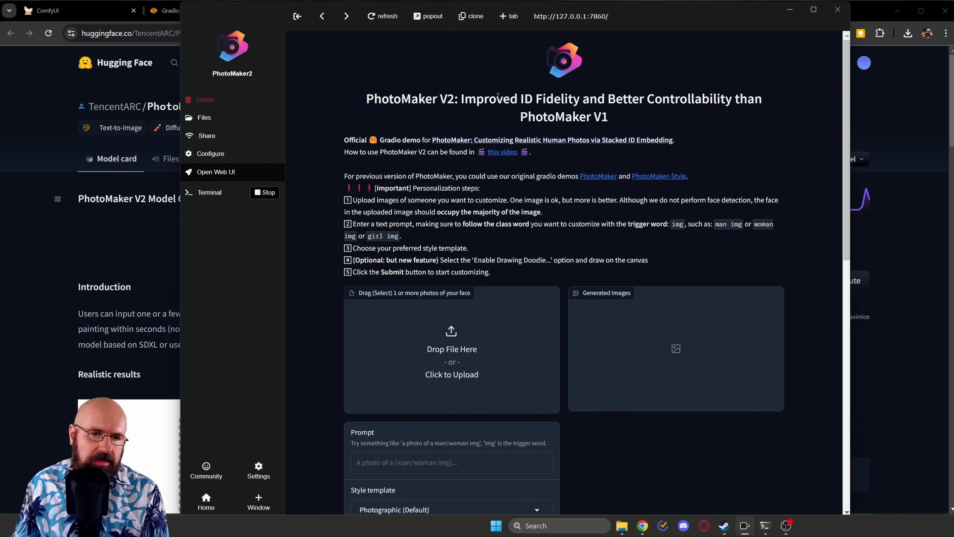
pyautogui.moveTo(653, 168)
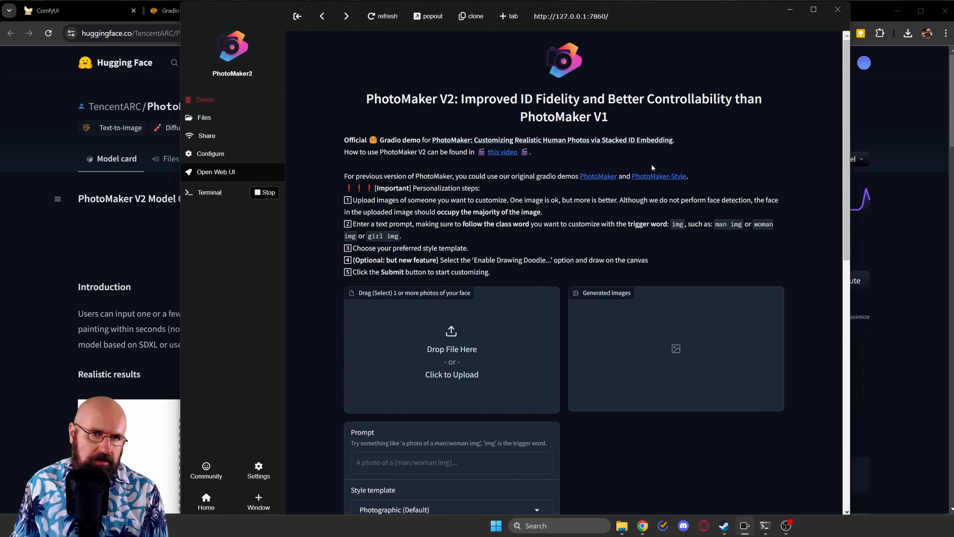
pyautogui.moveTo(433, 16)
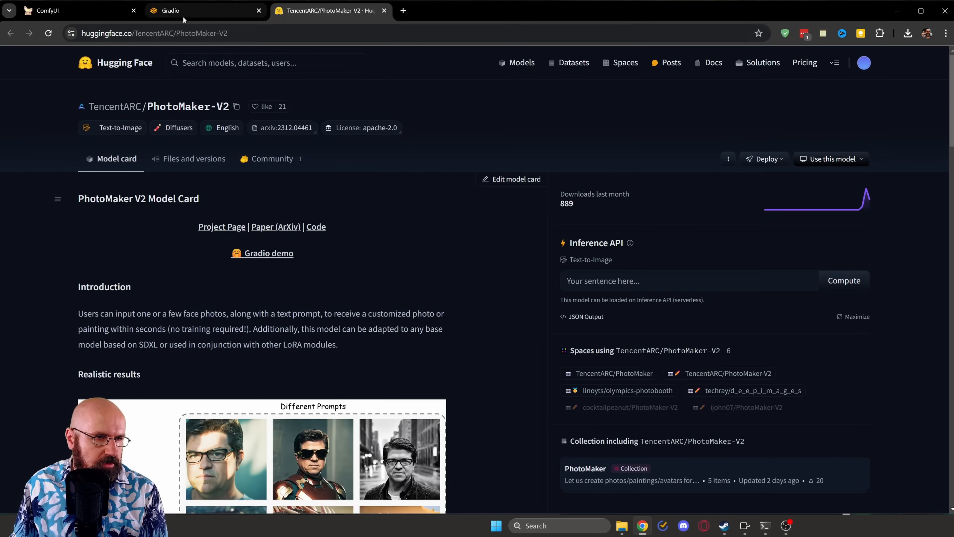
# Step: Show the local PhotoMaker V2 demo and scroll to its Examples table
pyautogui.click(204, 11)
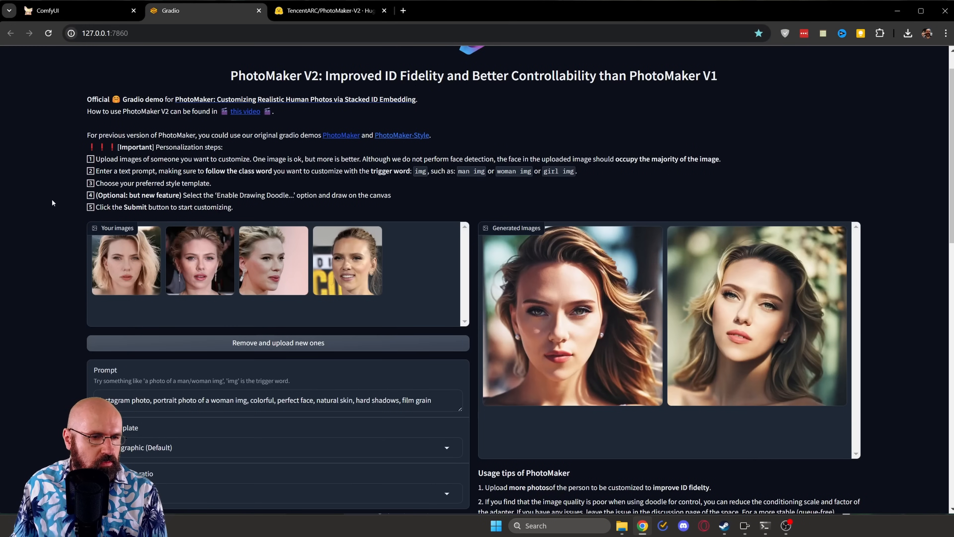
pyautogui.moveTo(583, 176)
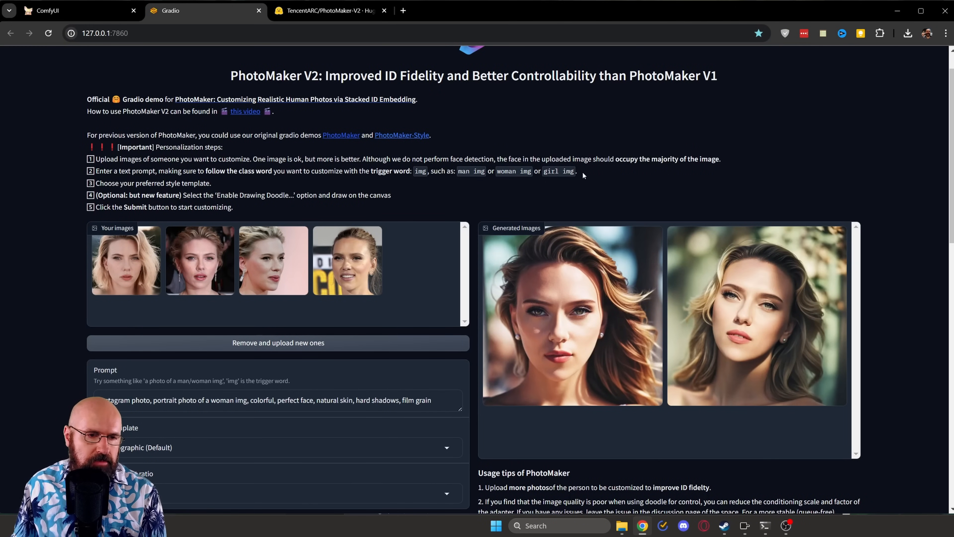
pyautogui.scroll(-3)
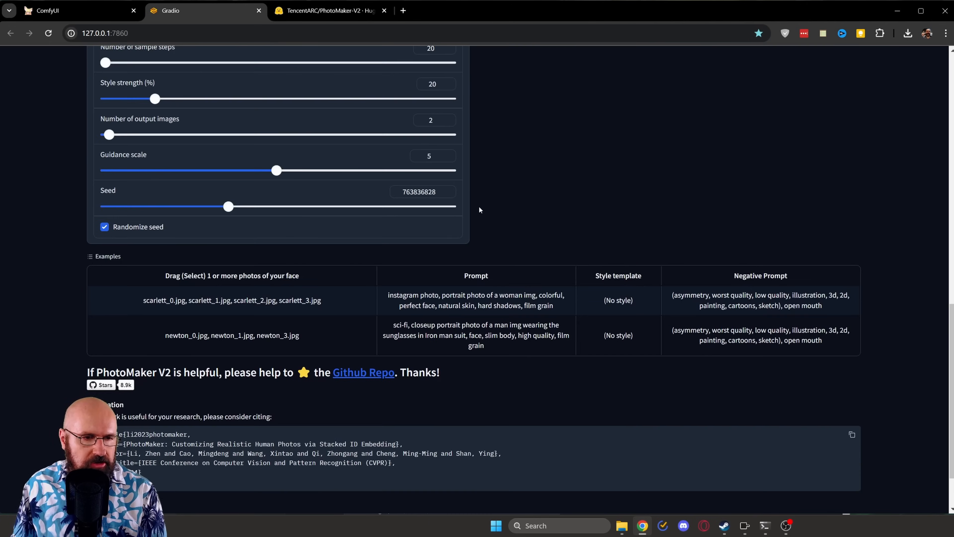
pyautogui.scroll(-3)
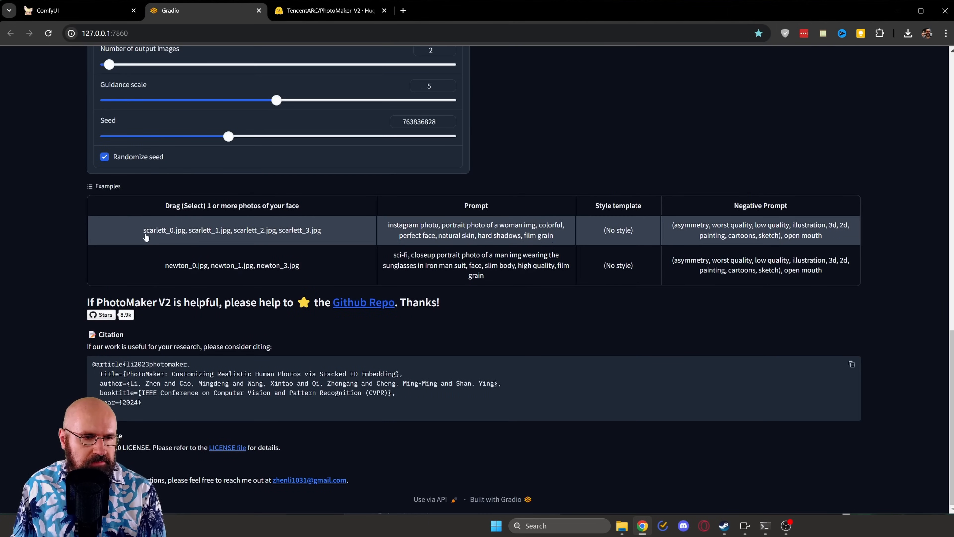
pyautogui.moveTo(171, 235)
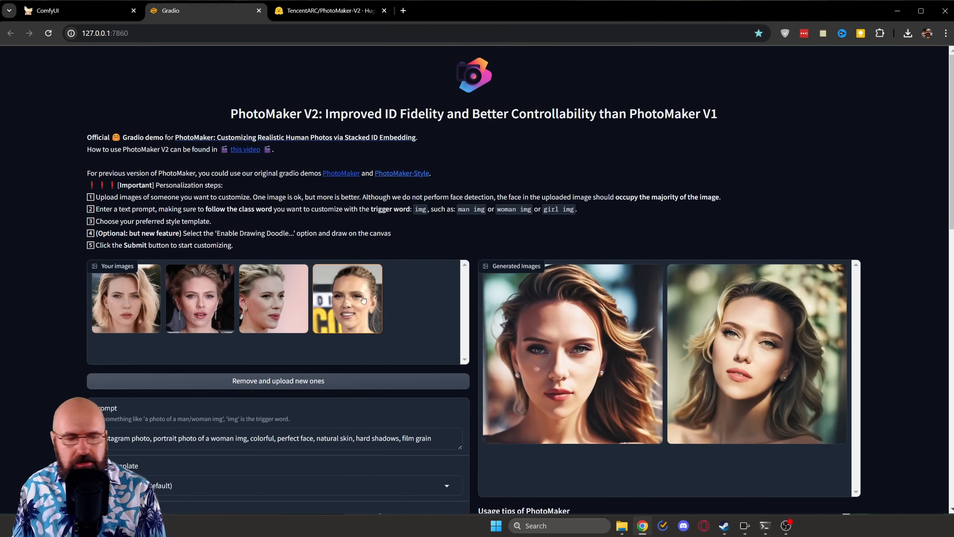
pyautogui.scroll(-3)
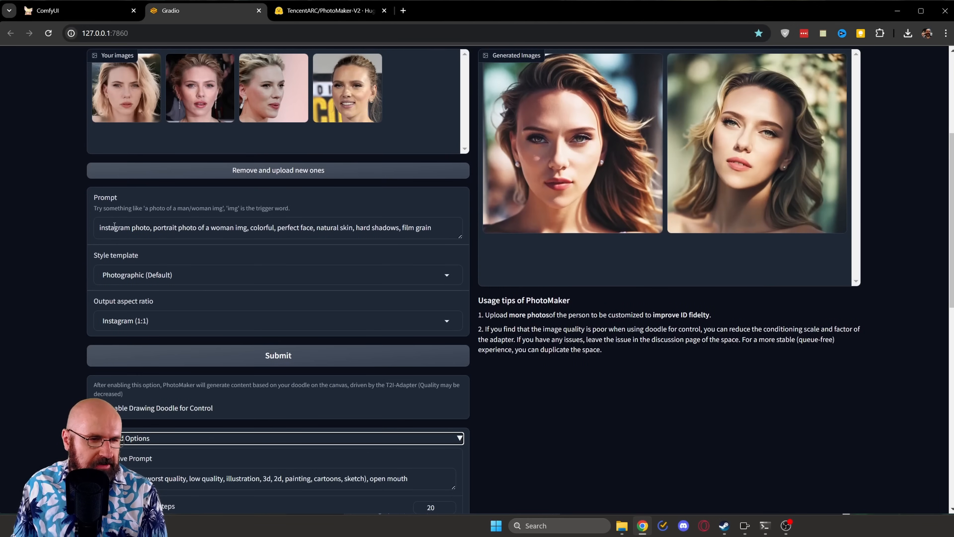
pyautogui.tripleClick(268, 227)
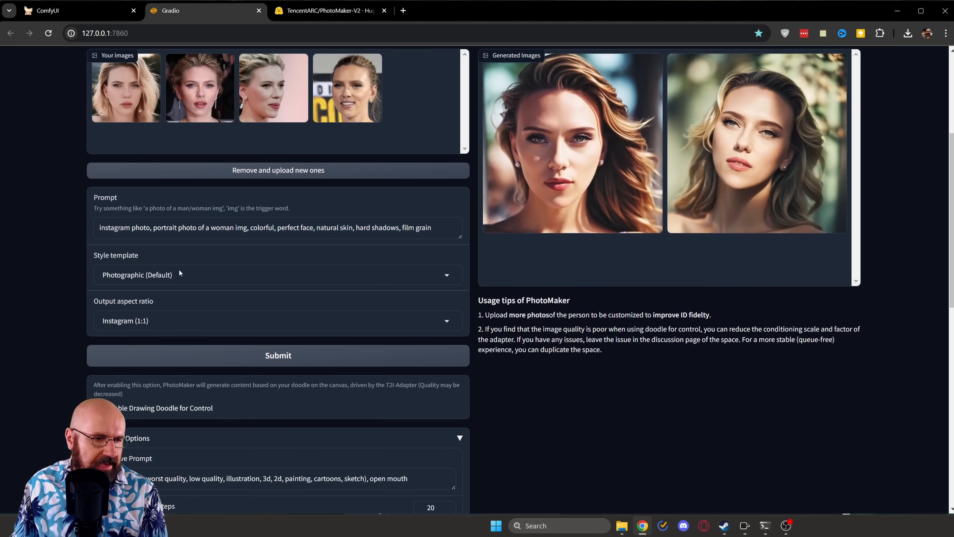
pyautogui.click(278, 274)
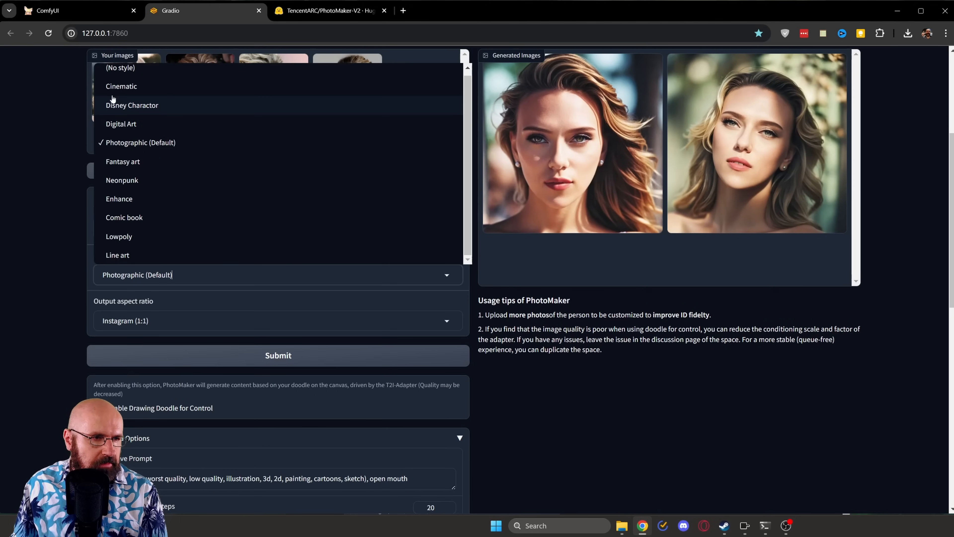
pyautogui.moveTo(121, 86)
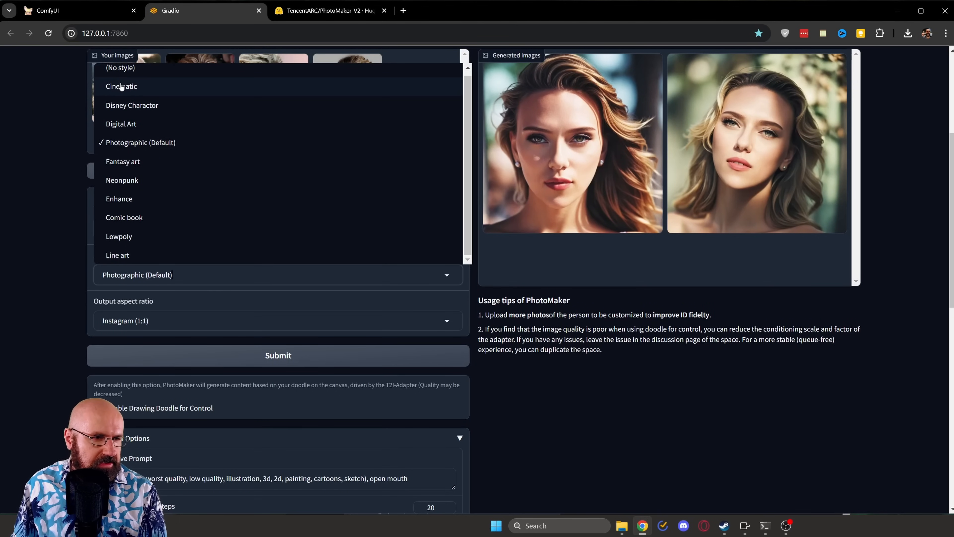
pyautogui.moveTo(171, 220)
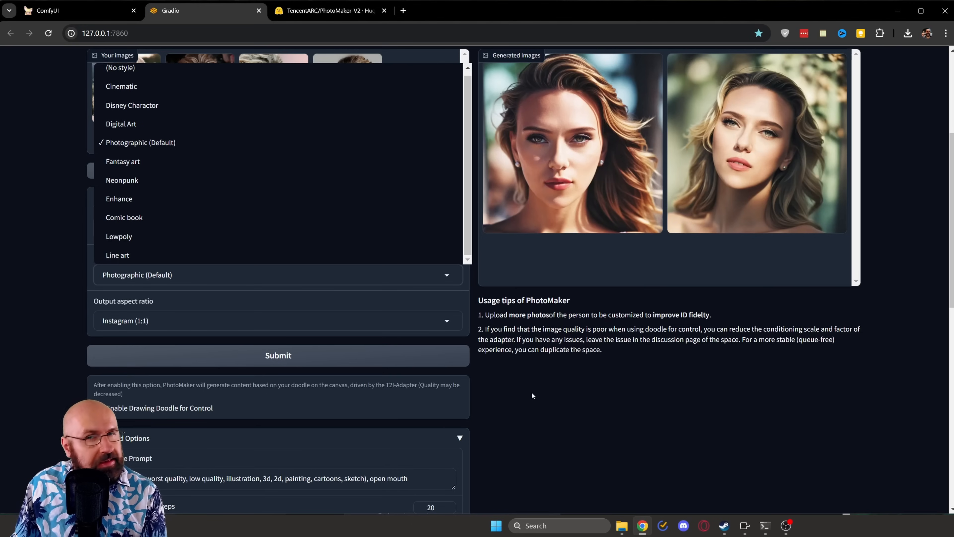
pyautogui.moveTo(532, 392)
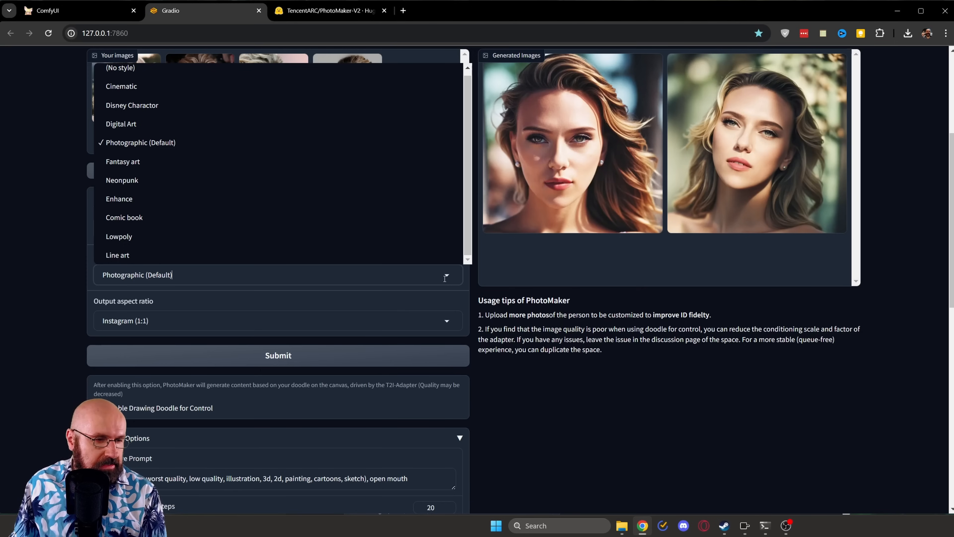
pyautogui.click(278, 321)
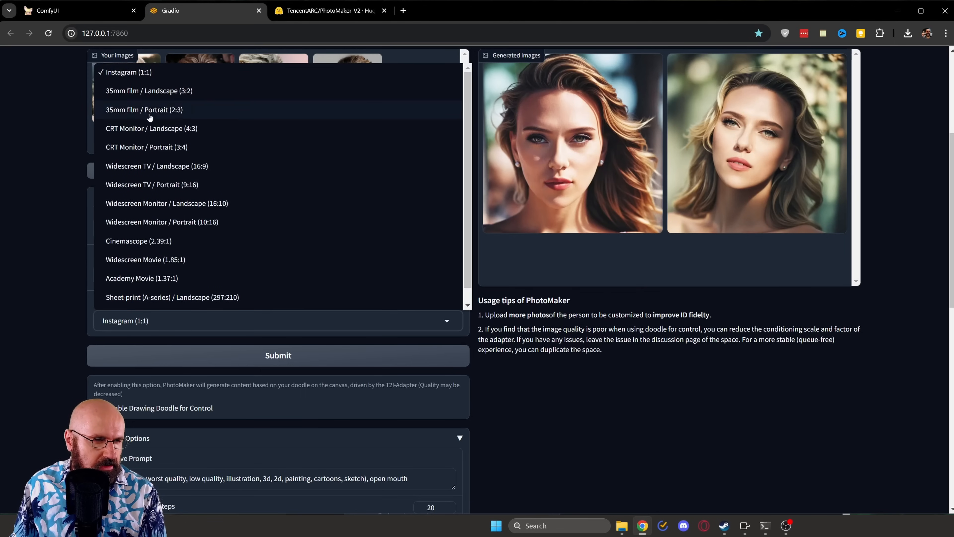
pyautogui.moveTo(131, 249)
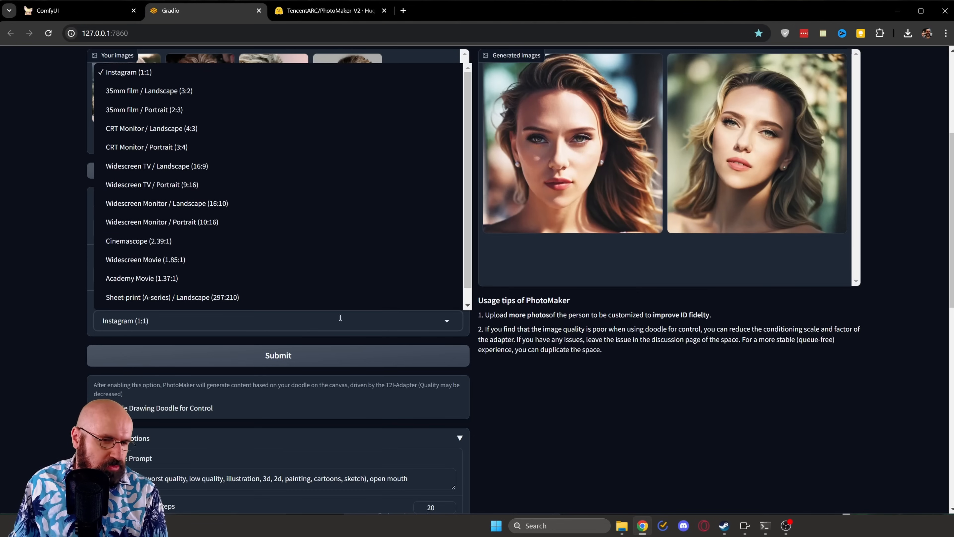
pyautogui.click(129, 72)
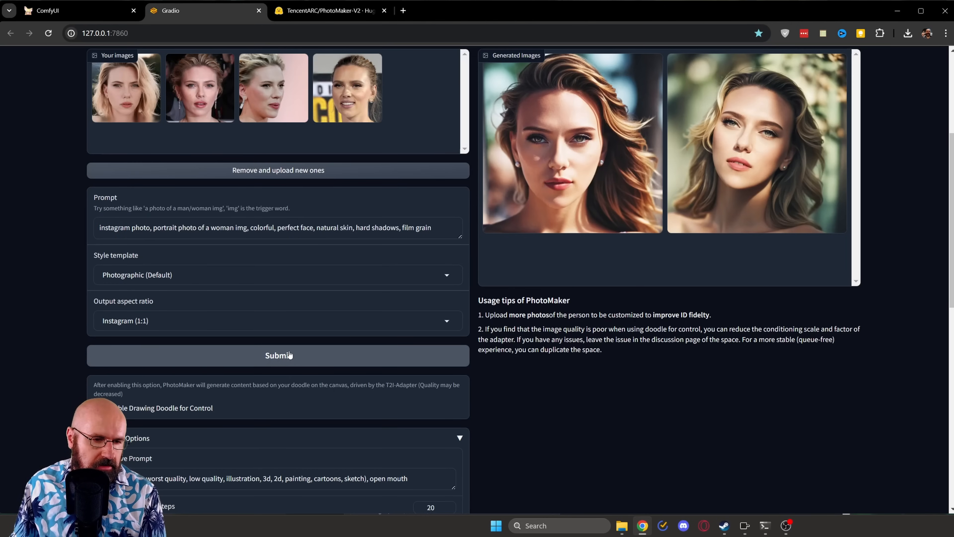
pyautogui.scroll(-3)
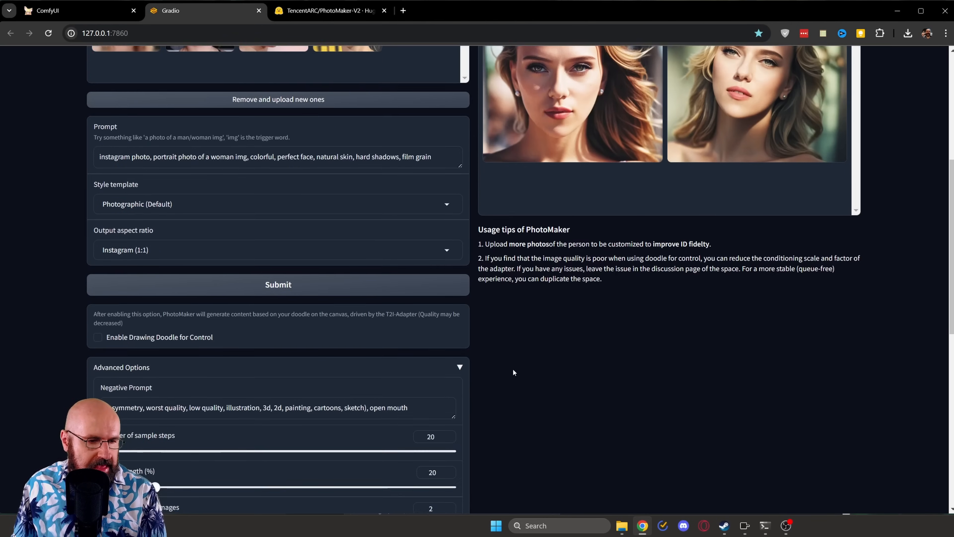
pyautogui.scroll(-3)
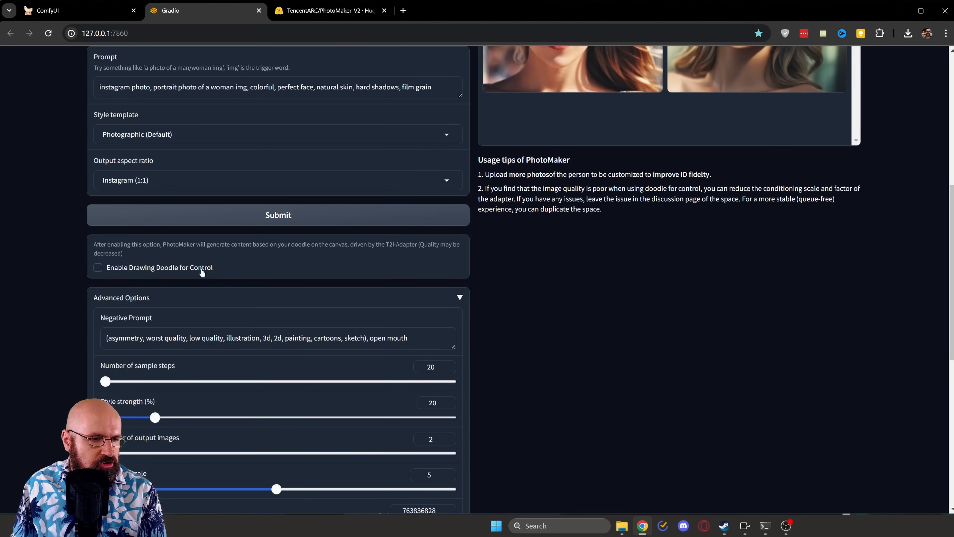
pyautogui.moveTo(125, 271)
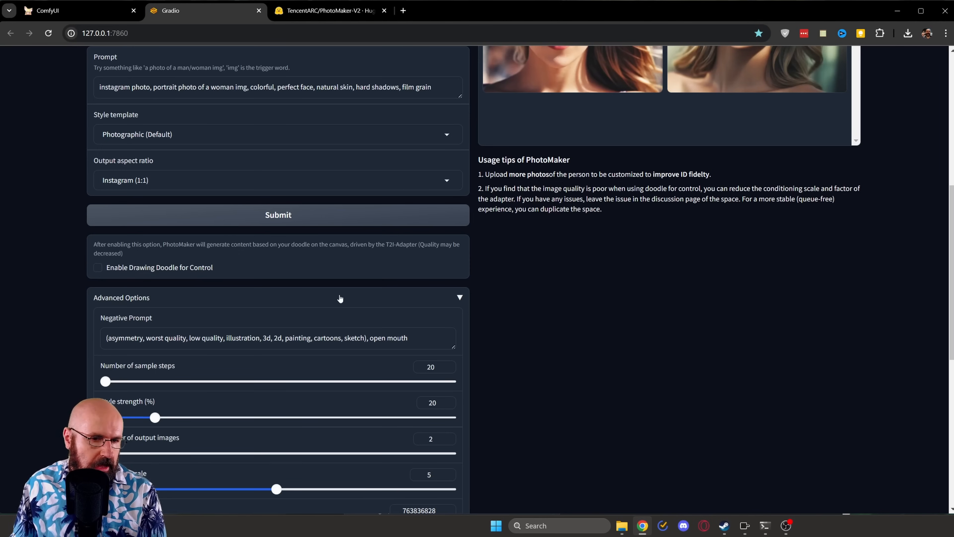
pyautogui.click(121, 298)
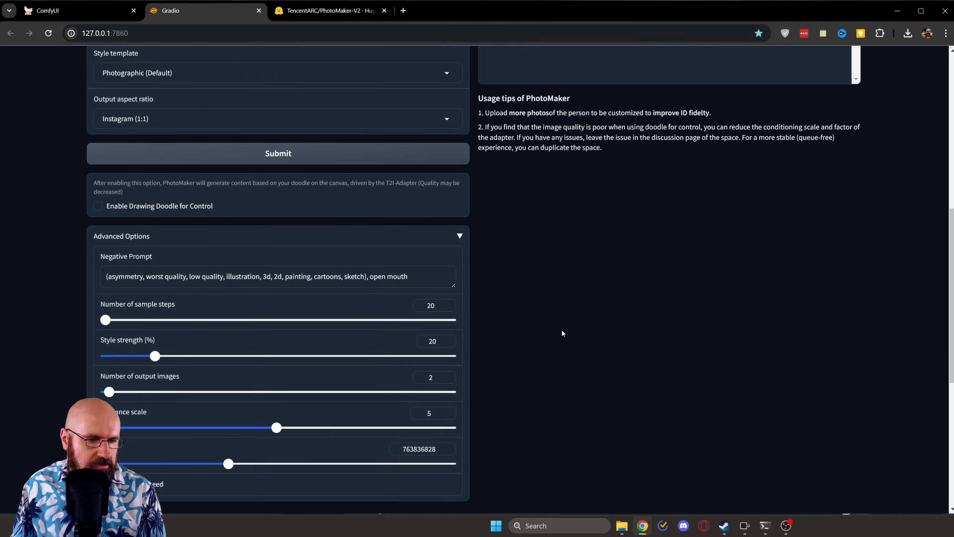
pyautogui.scroll(-3)
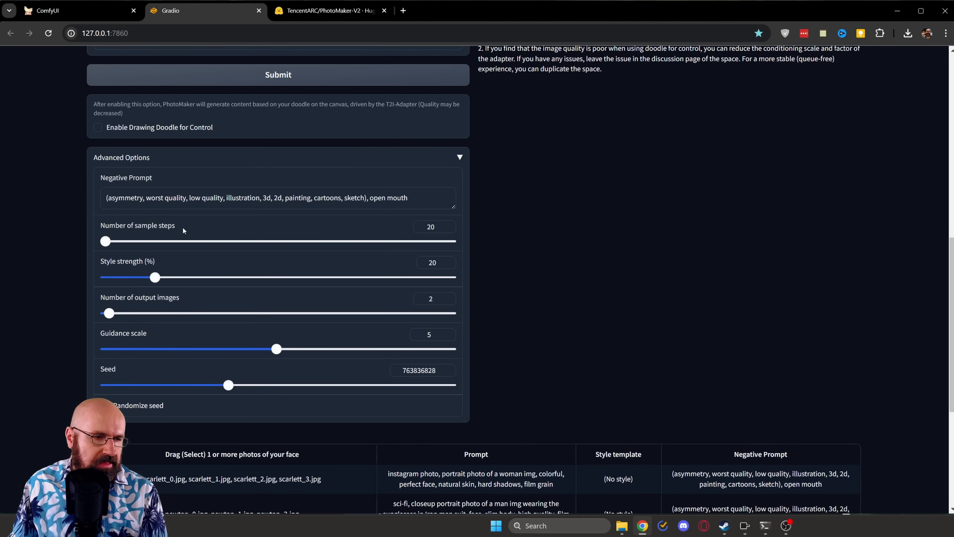
pyautogui.click(103, 406)
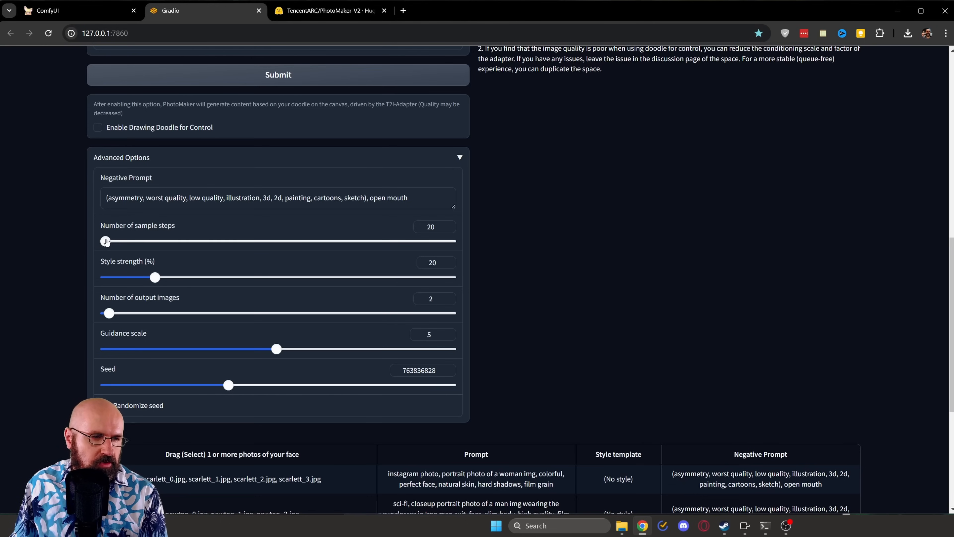
pyautogui.click(106, 405)
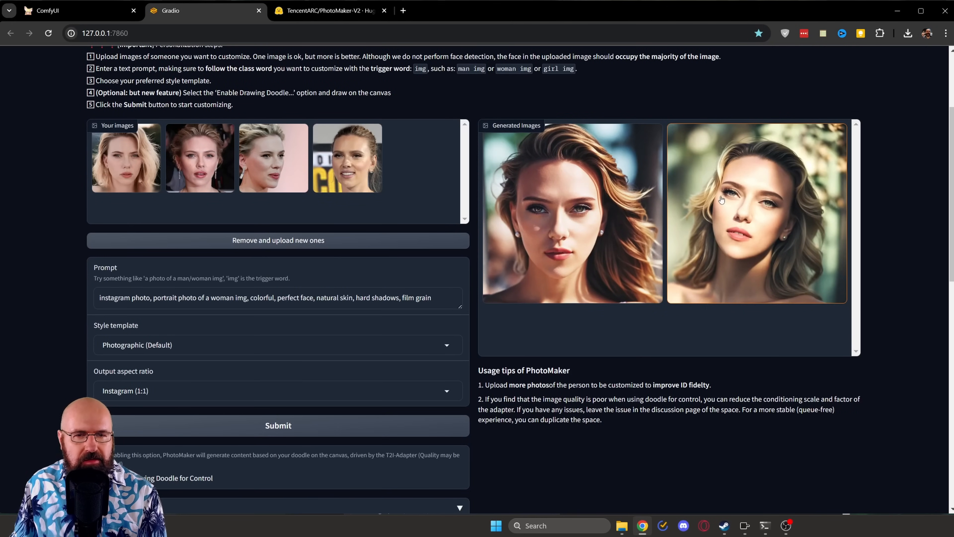
pyautogui.moveTo(734, 383)
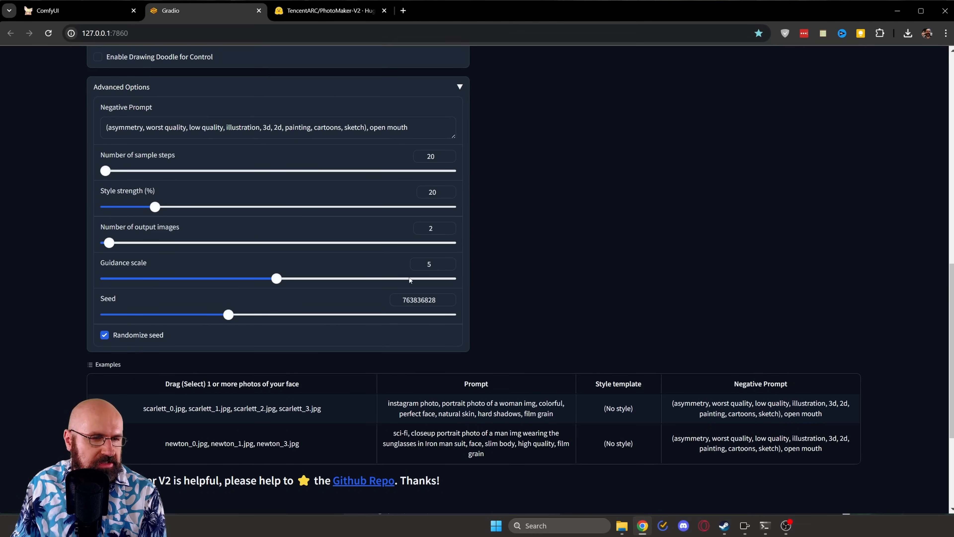
pyautogui.moveTo(117, 342)
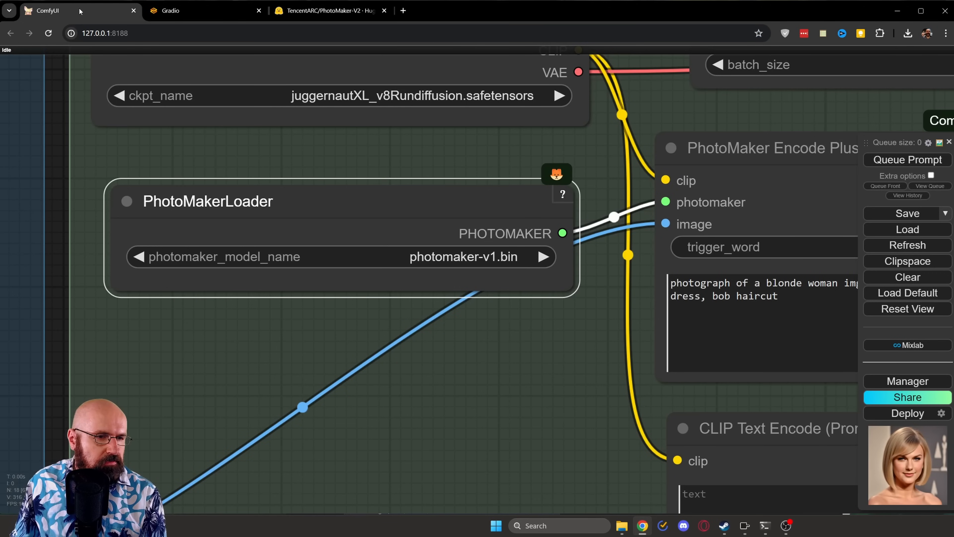
pyautogui.moveTo(491, 396)
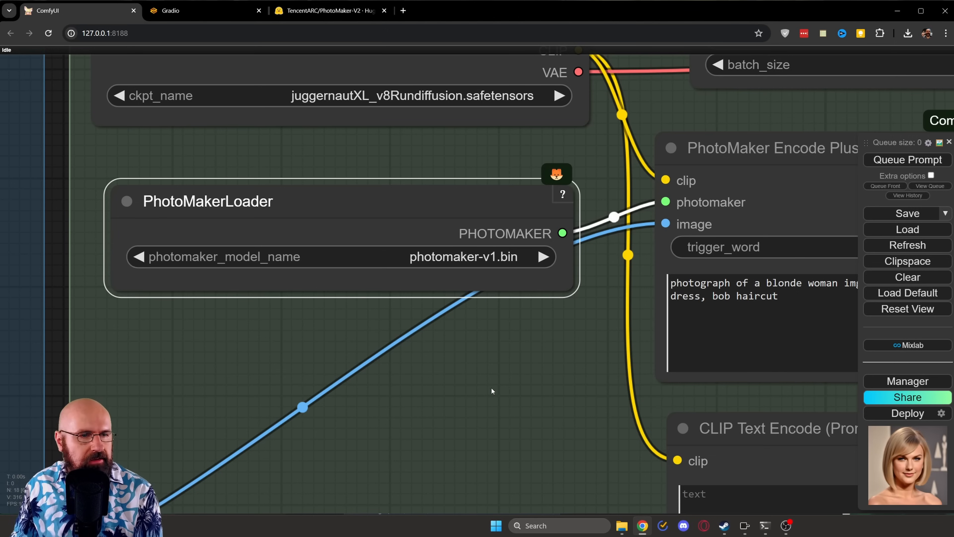
pyautogui.moveTo(480, 376)
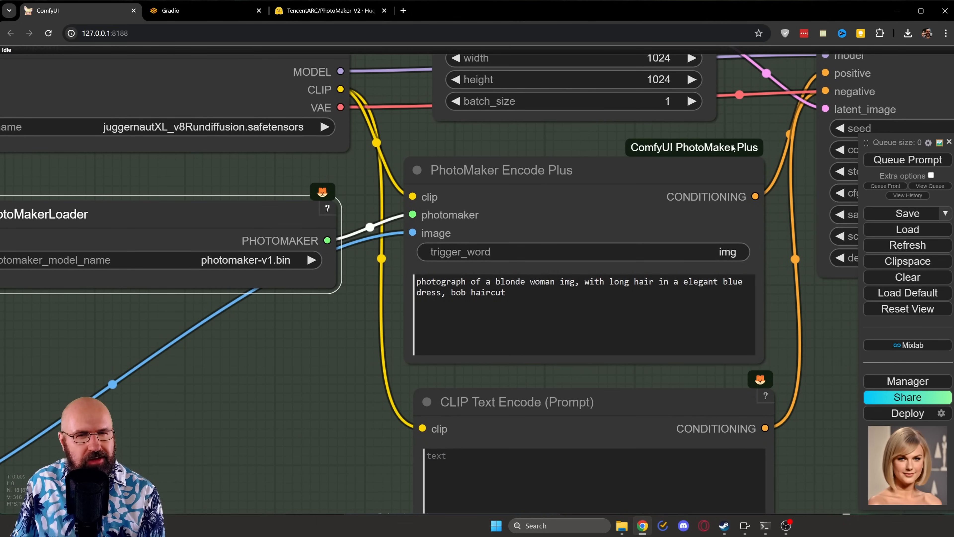
# Step: Inspect the PhotoMaker loader and encoder nodes in the ComfyUI workflow
pyautogui.click(427, 312)
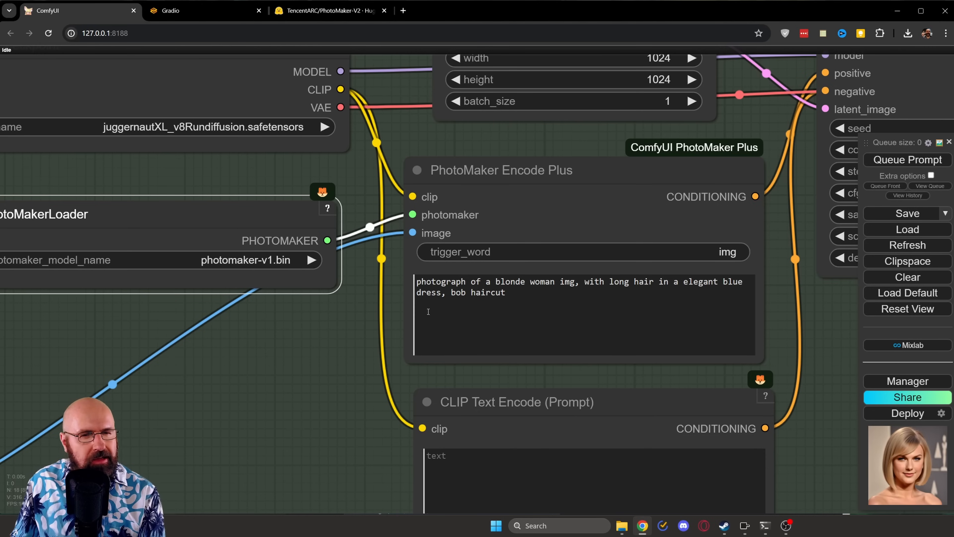
pyautogui.moveTo(436, 368)
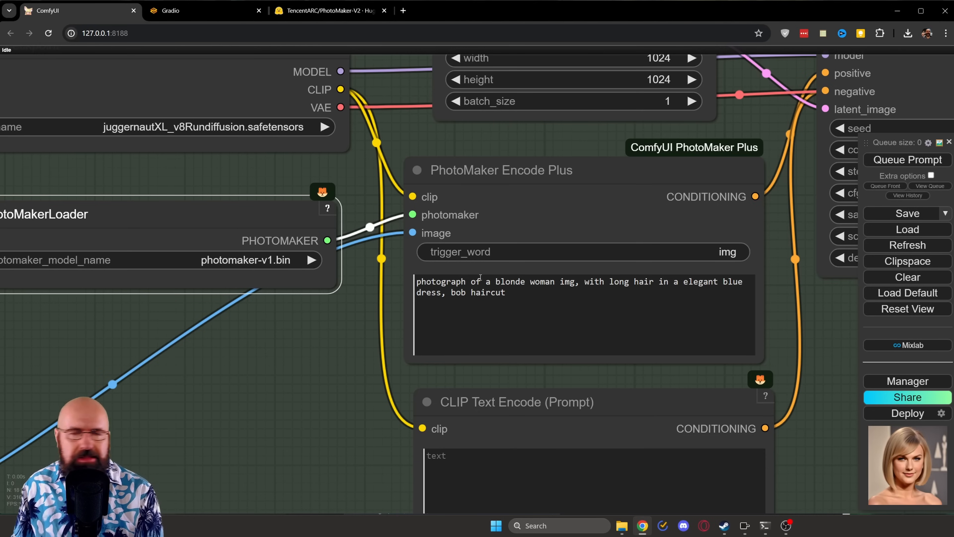
pyautogui.moveTo(632, 212)
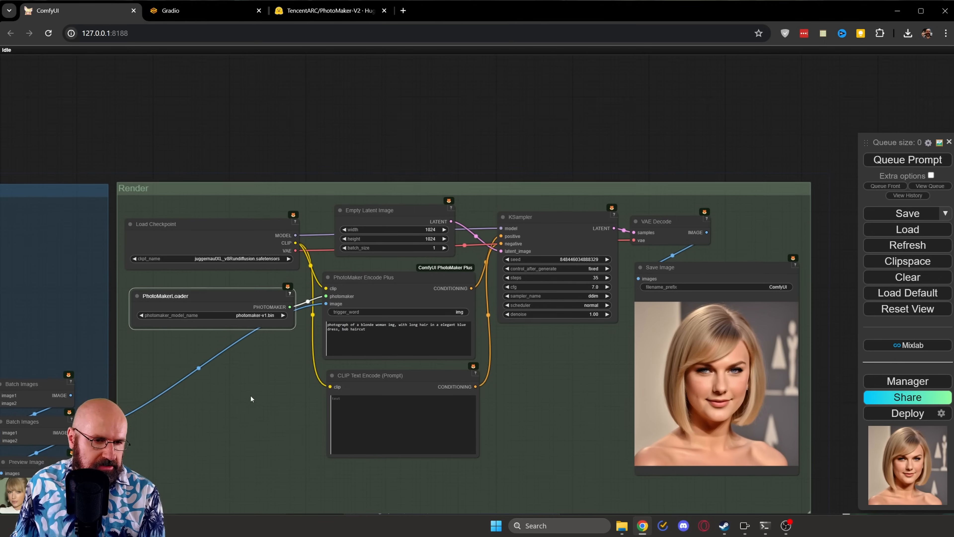
pyautogui.moveTo(250, 399); pyautogui.dragTo(242, 391)
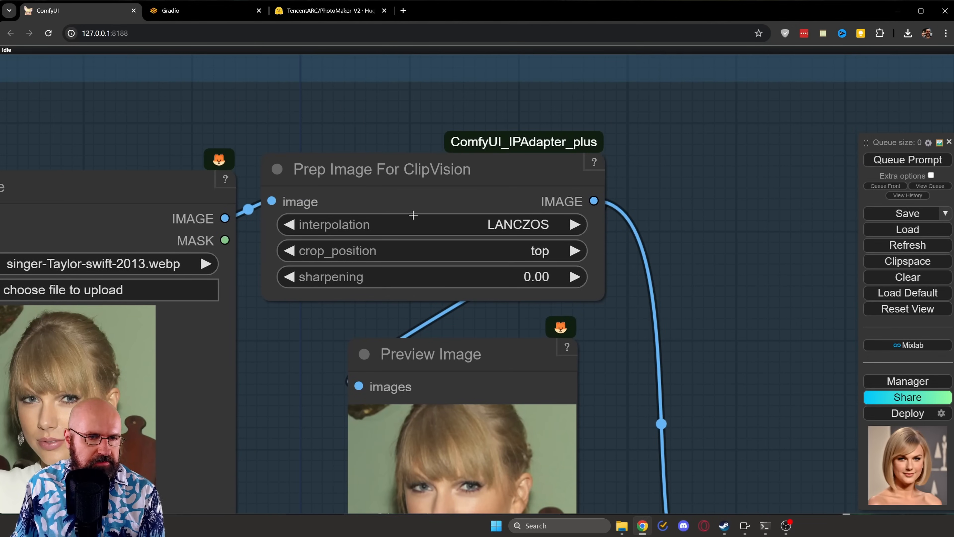
pyautogui.moveTo(316, 173)
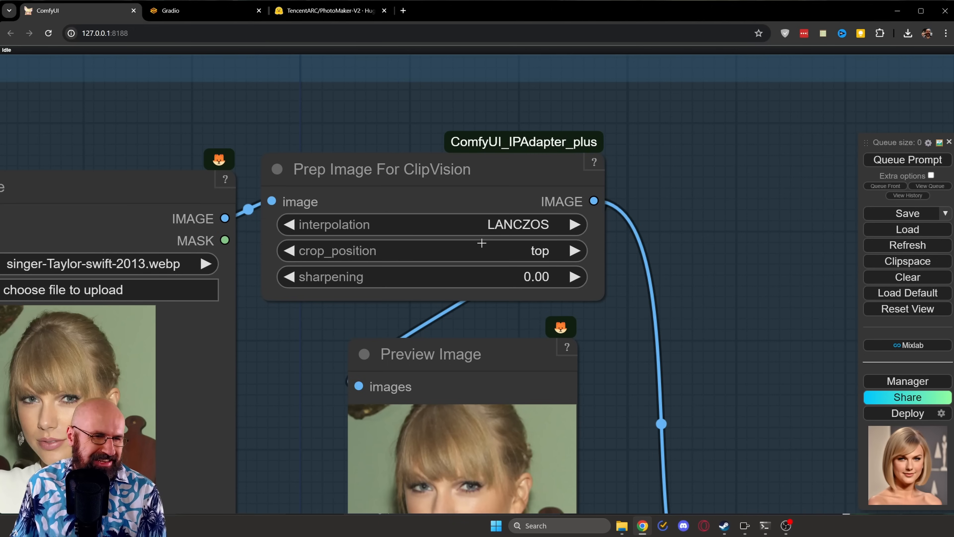
pyautogui.click(432, 250)
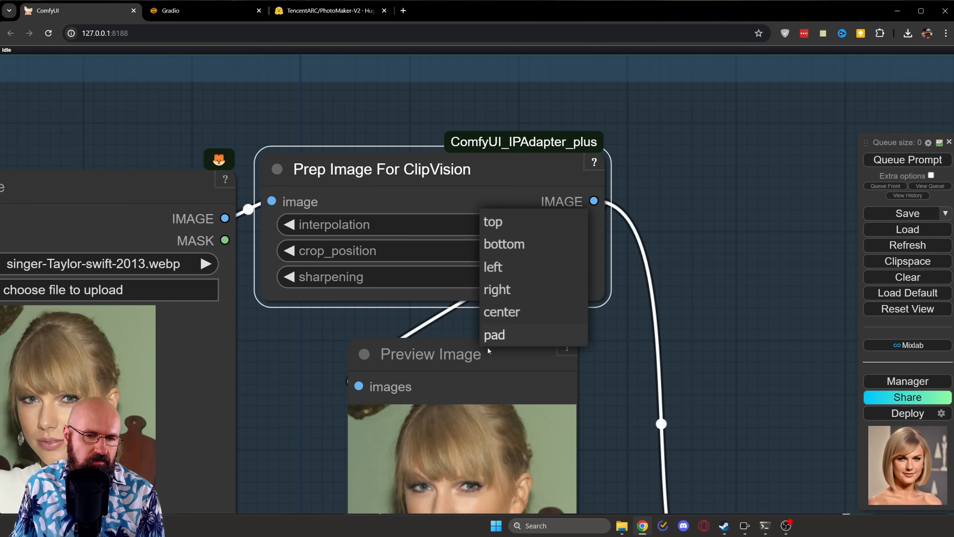
pyautogui.moveTo(493, 220)
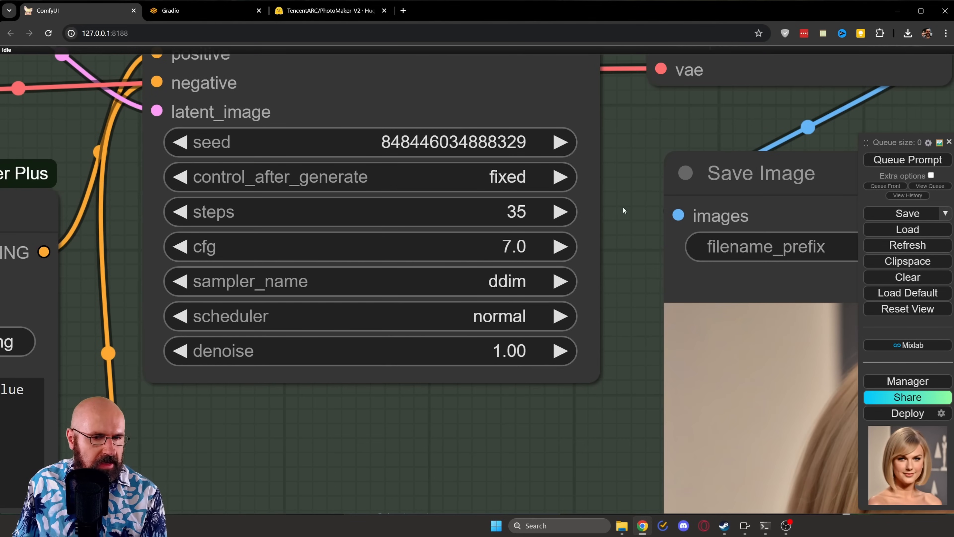
pyautogui.moveTo(559, 312)
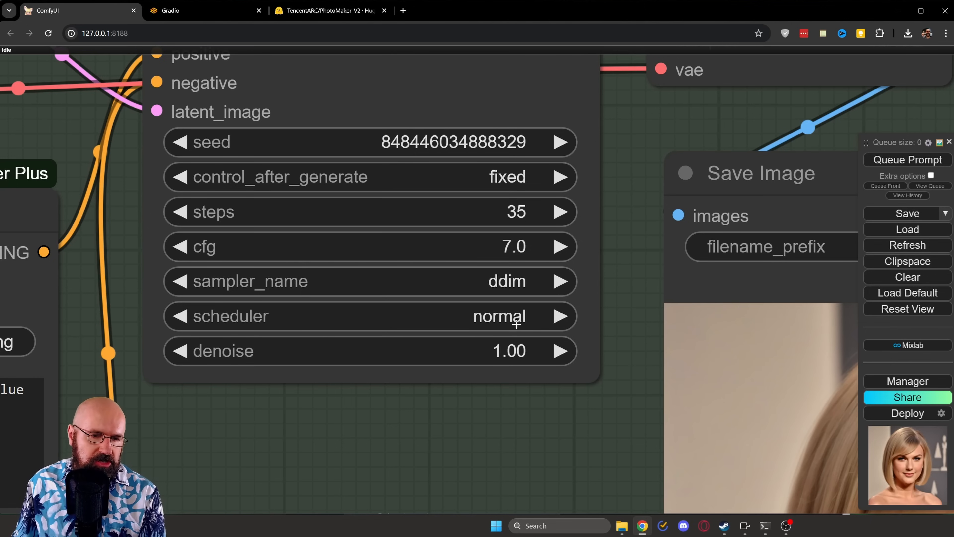
pyautogui.moveTo(519, 204)
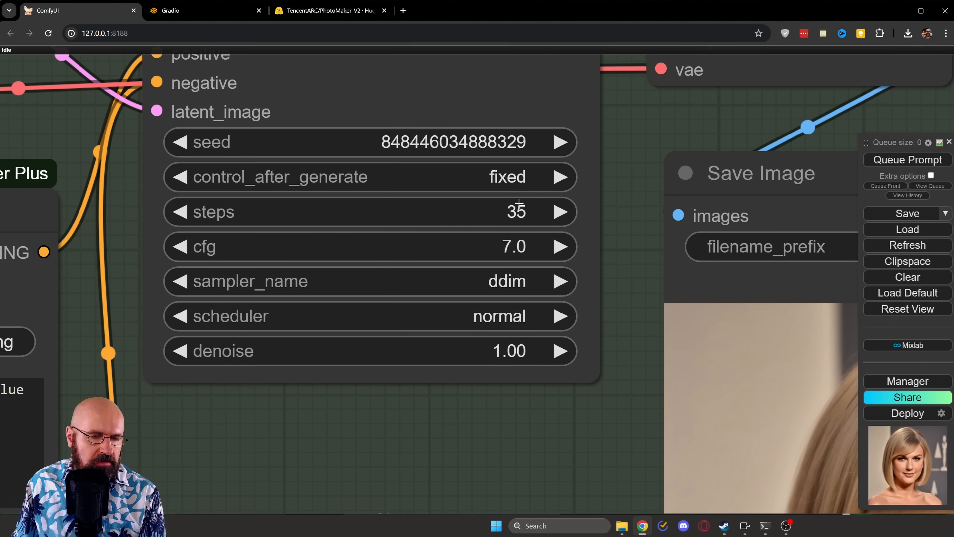
pyautogui.moveTo(588, 258)
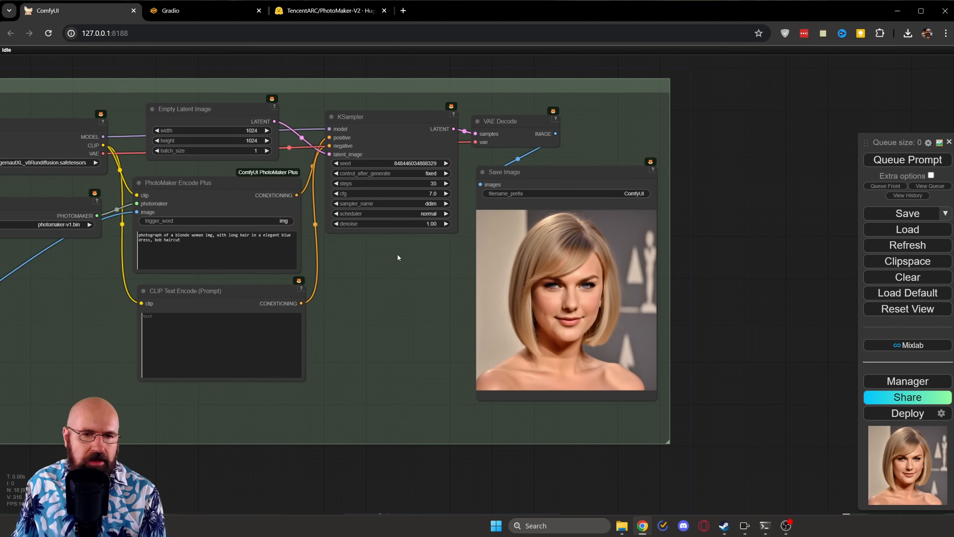
pyautogui.moveTo(378, 248)
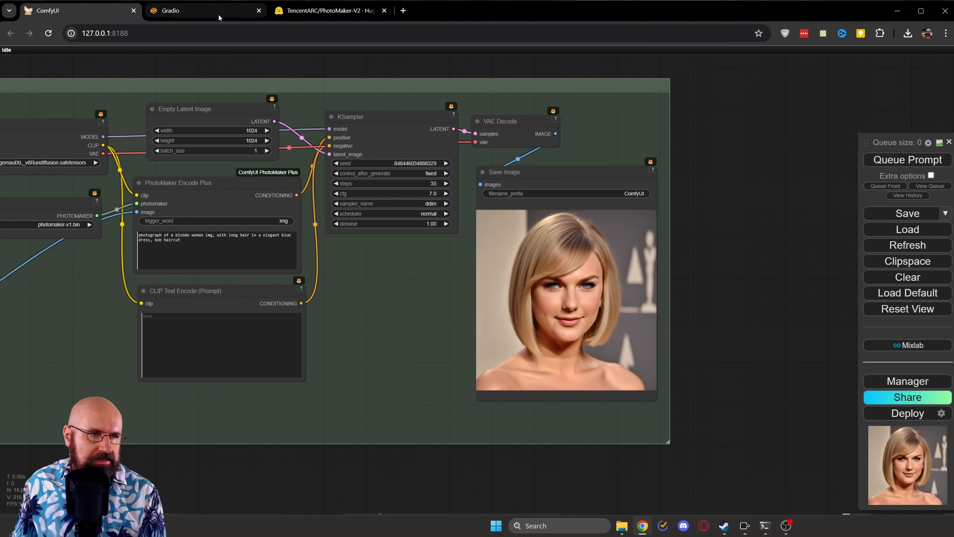
# Step: Switch from ComfyUI back to the PhotoMaker V2 Gradio demo
pyautogui.click(201, 11)
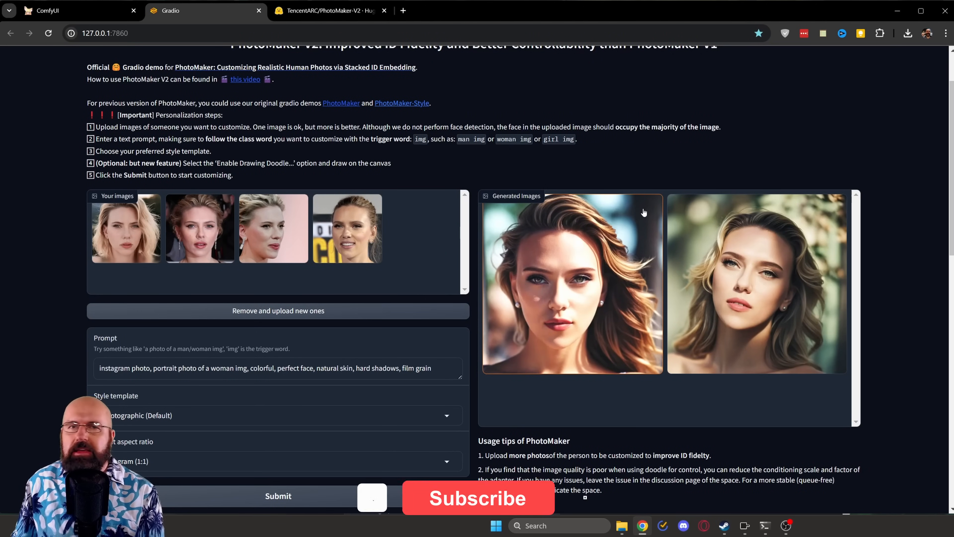